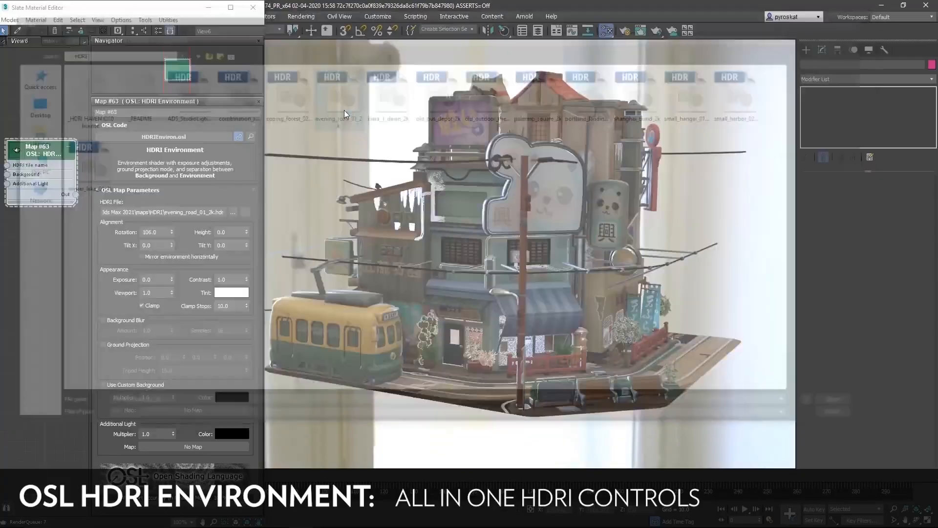
- Create a red box on the ground grid
click(232, 293)
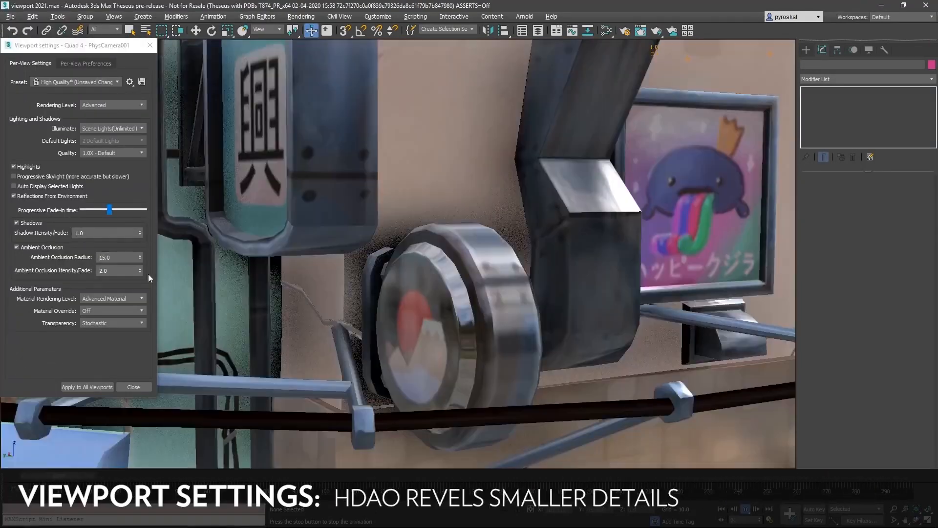
click(13, 176)
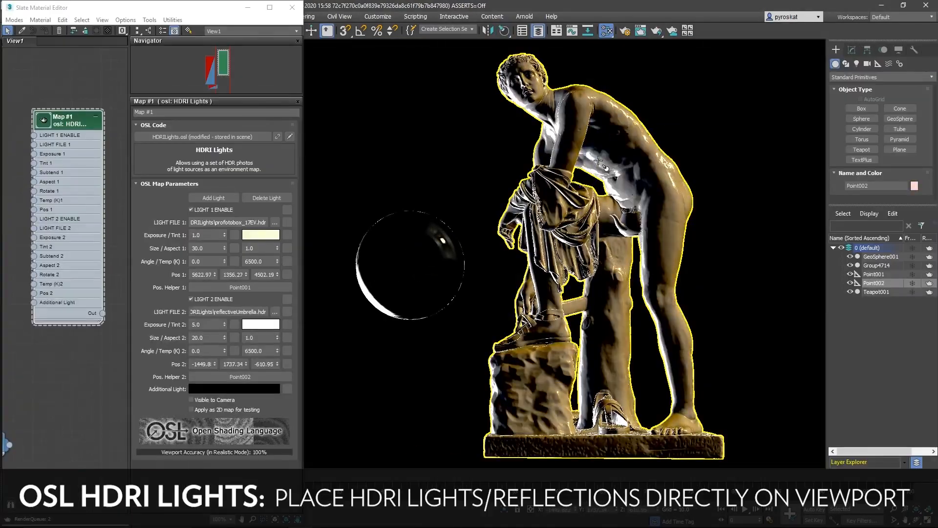
click(213, 197)
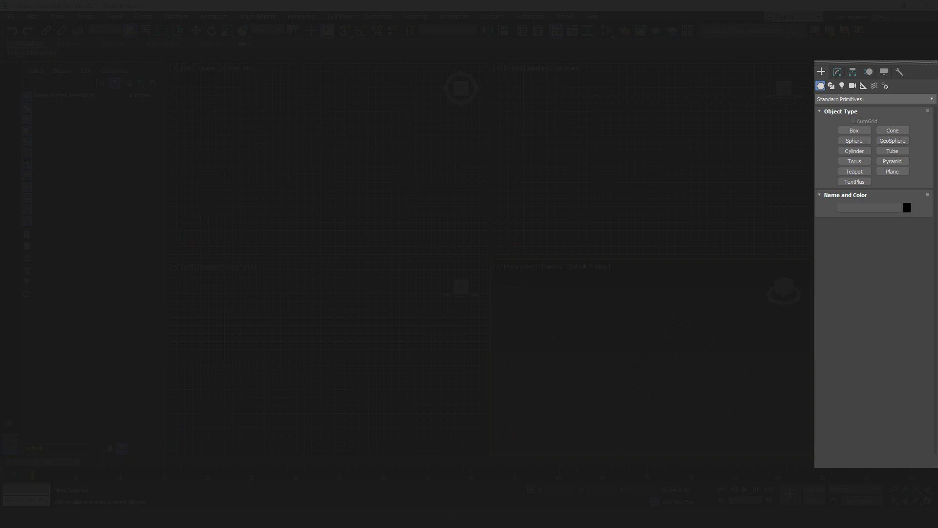
- Add a lavender sphere beside the box and review its parameters in Modify
click(821, 72)
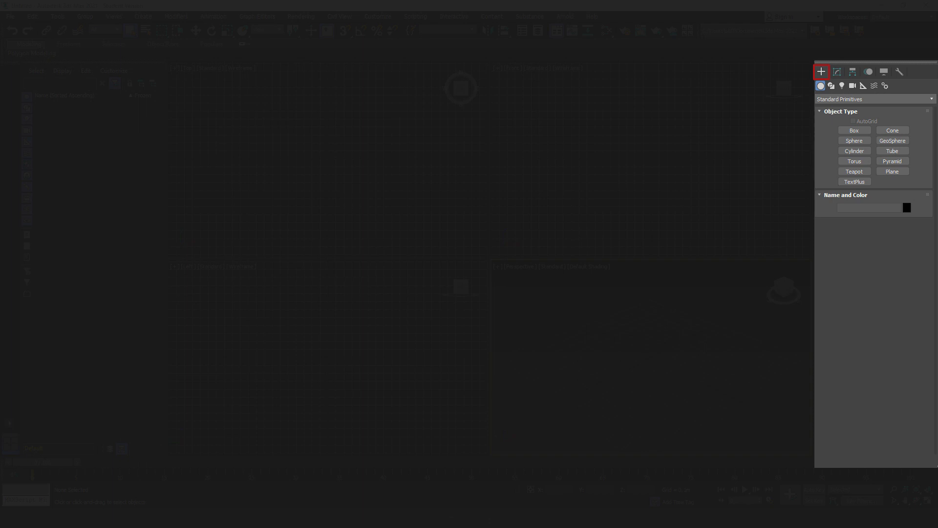
click(852, 72)
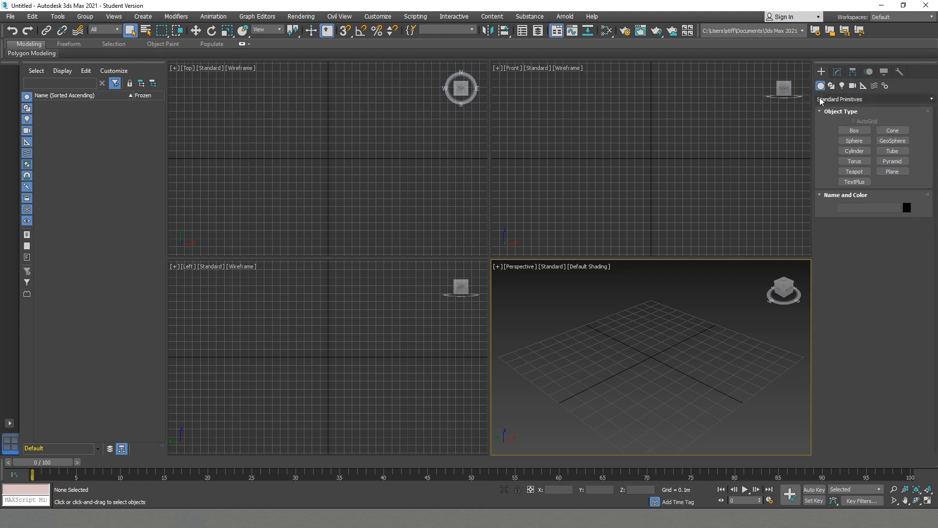
click(853, 130)
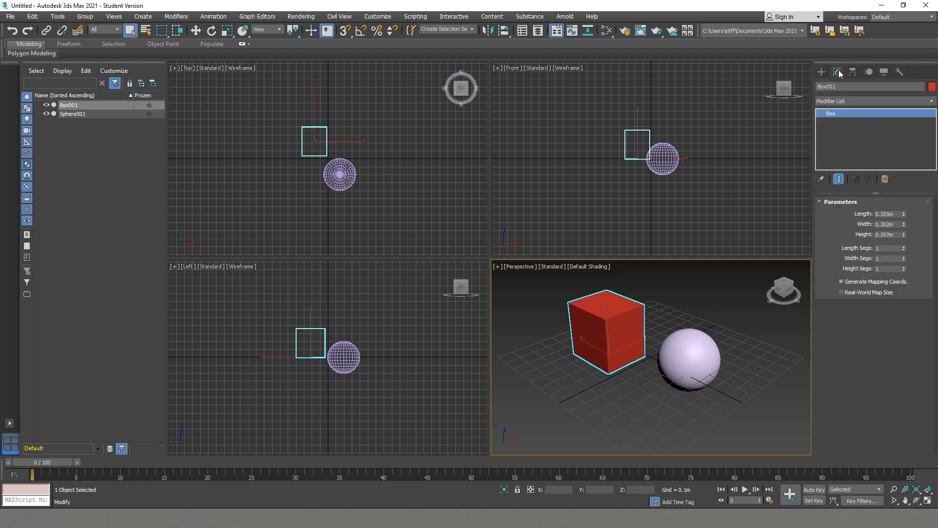
mouse_move(897, 341)
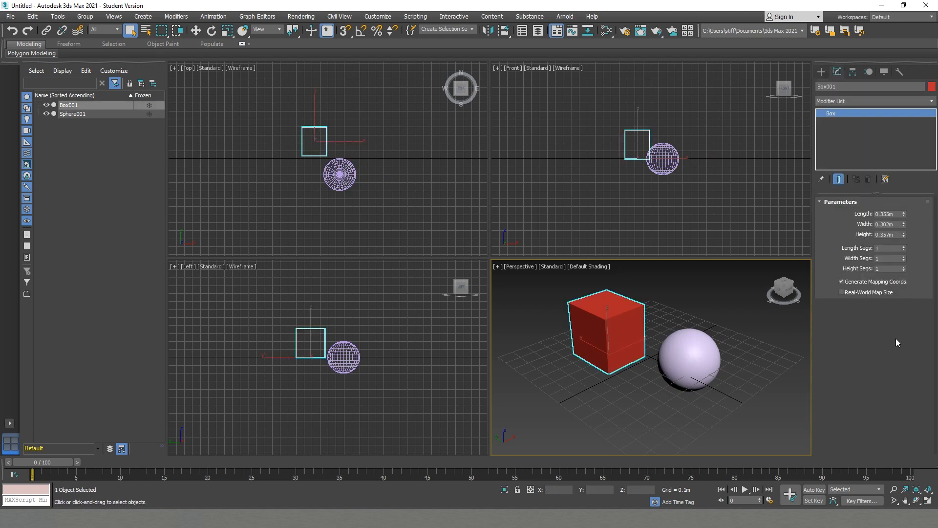
click(72, 114)
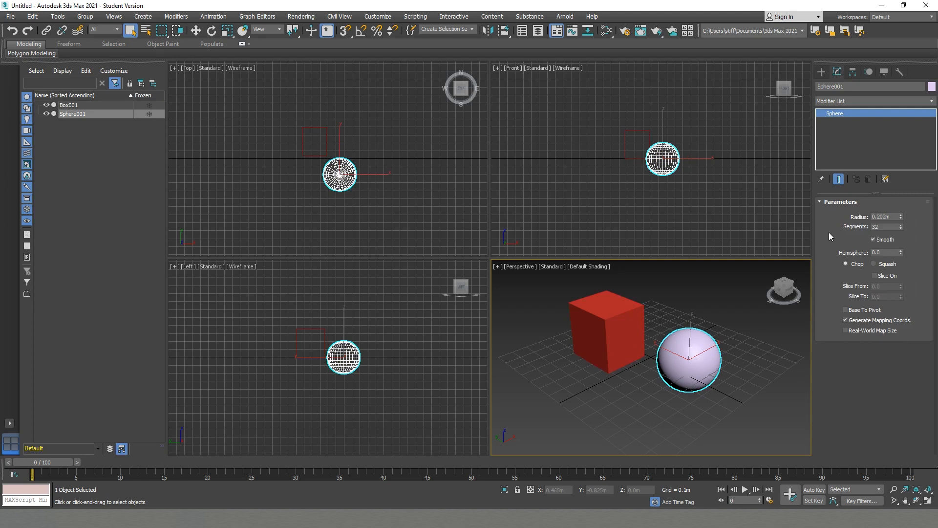
mouse_move(780, 412)
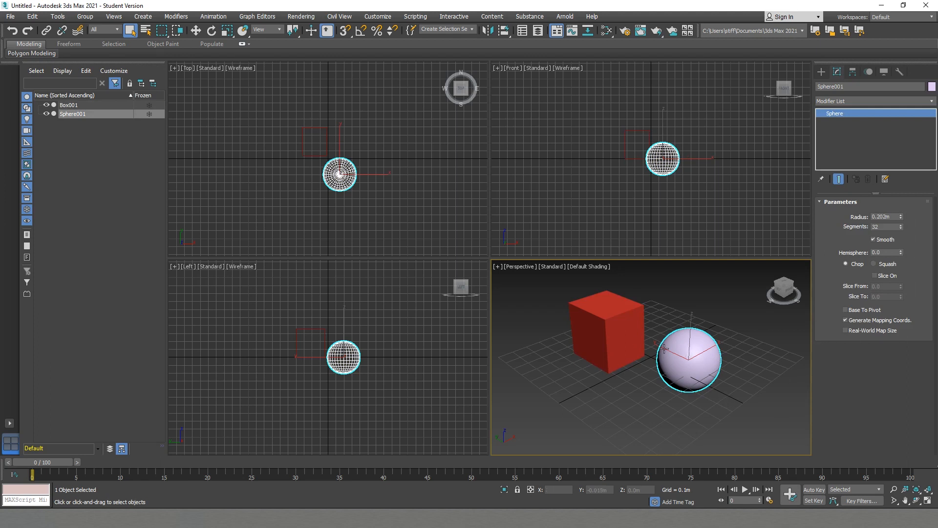
- Convert the box to Editable Poly and try its Vertex, Polygon and Border modes
right_click(598, 333)
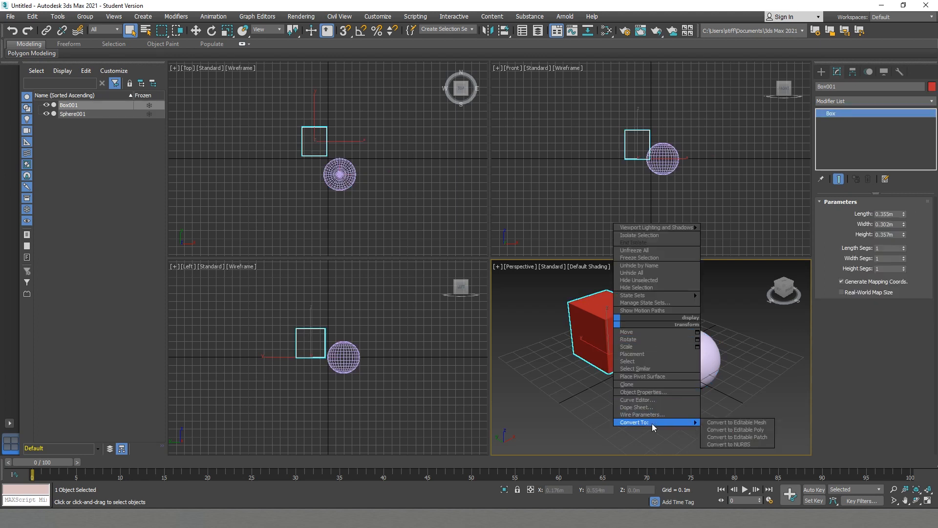
click(735, 429)
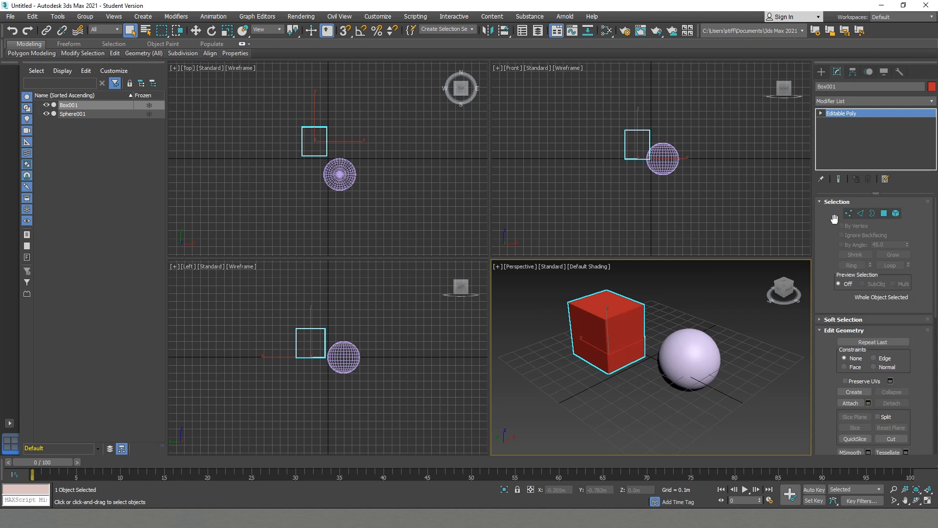
mouse_move(926, 252)
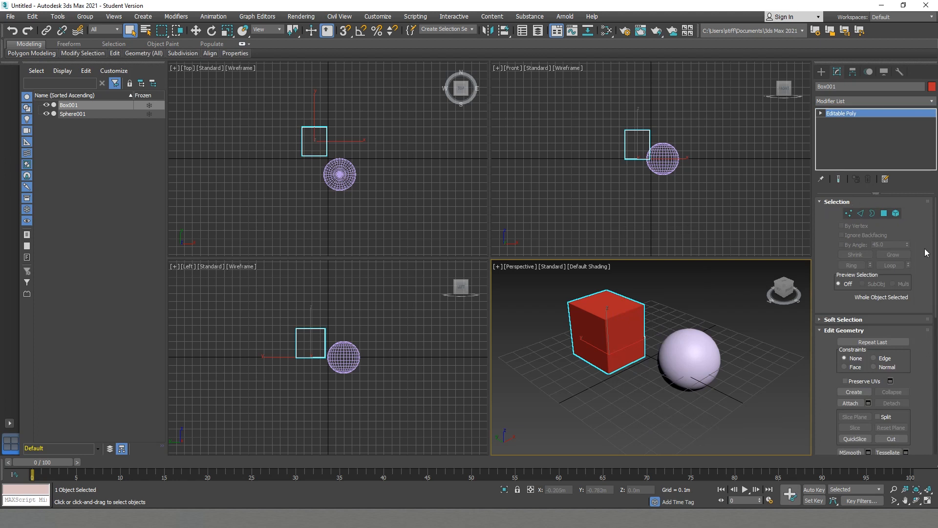
click(848, 213)
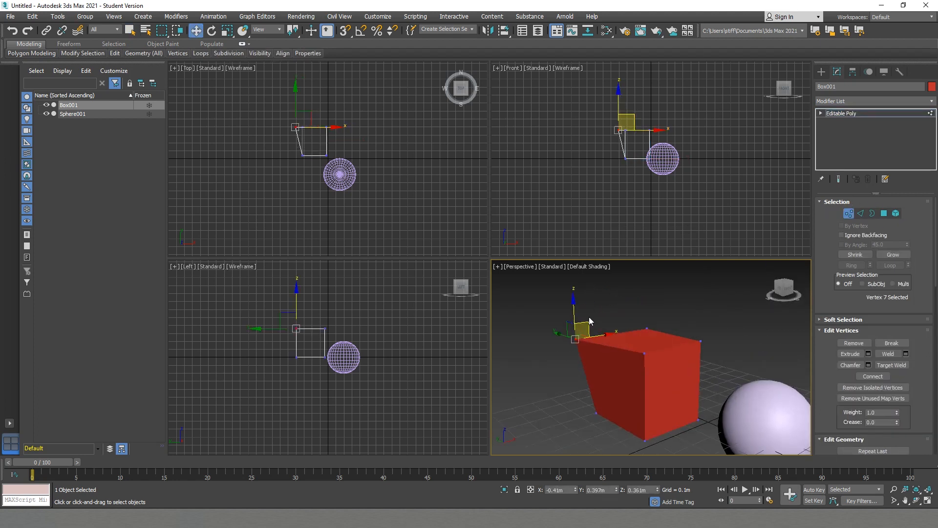
click(885, 213)
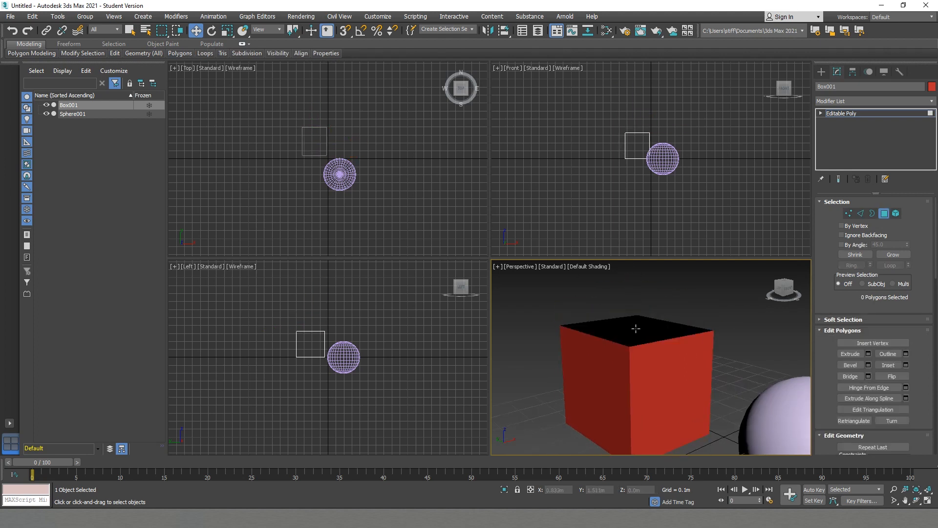
click(871, 213)
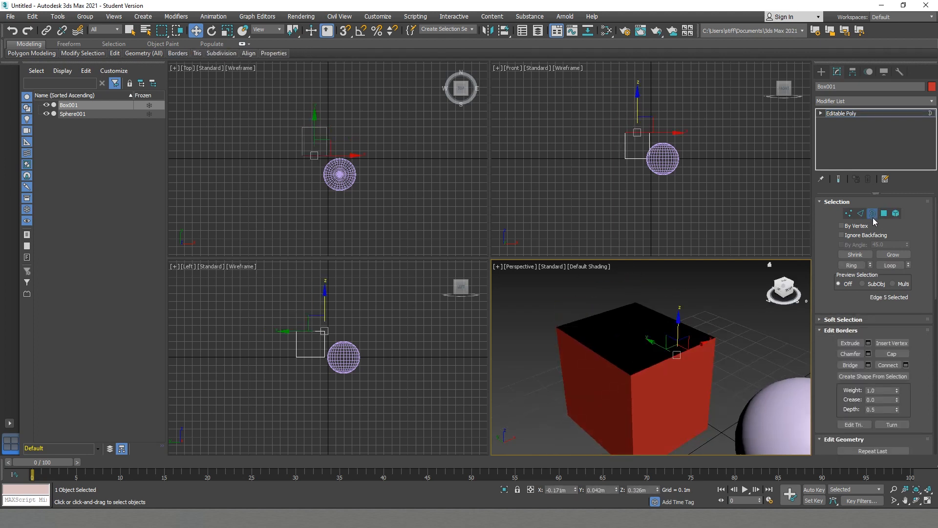
click(633, 331)
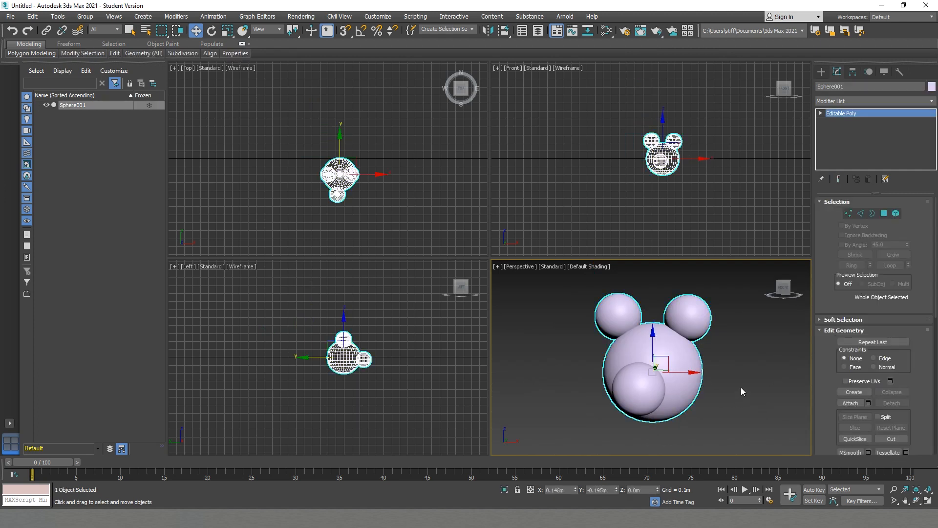
- Deselect the mouse head and bring up the File menu
click(895, 213)
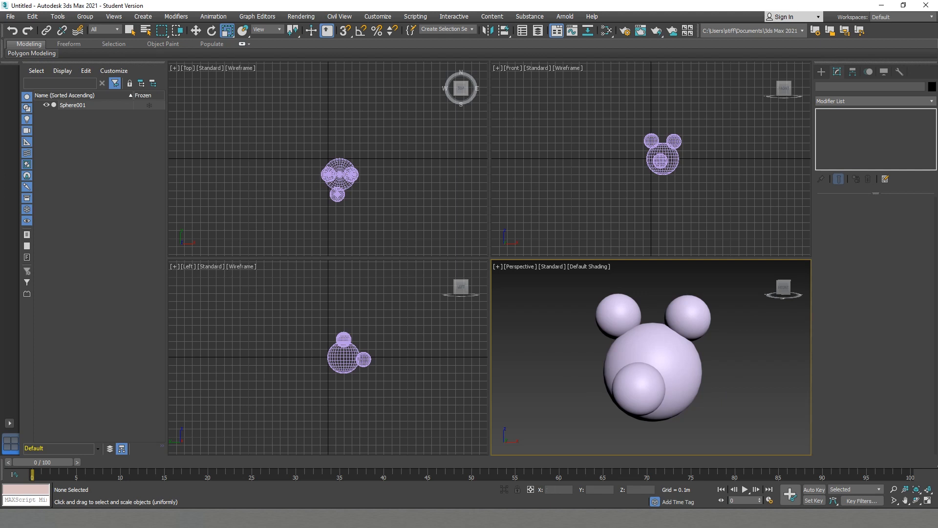
mouse_move(534, 332)
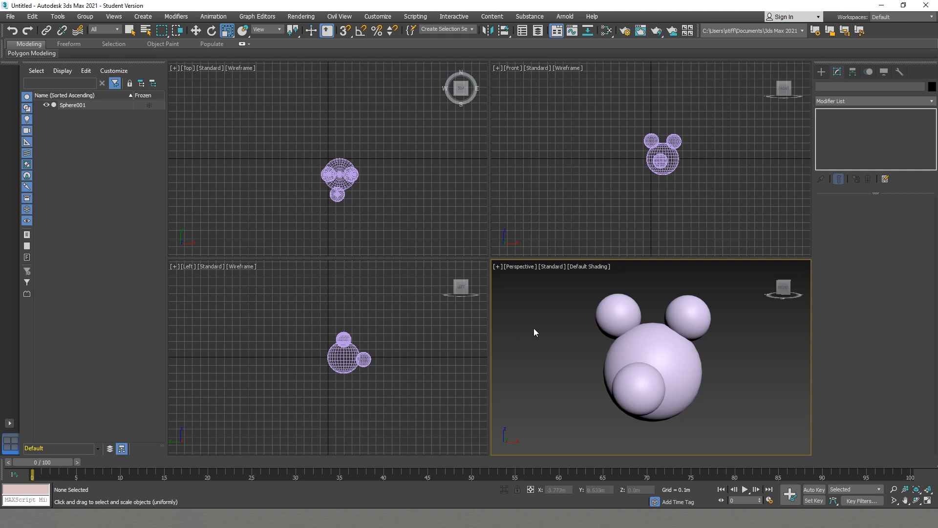
click(10, 17)
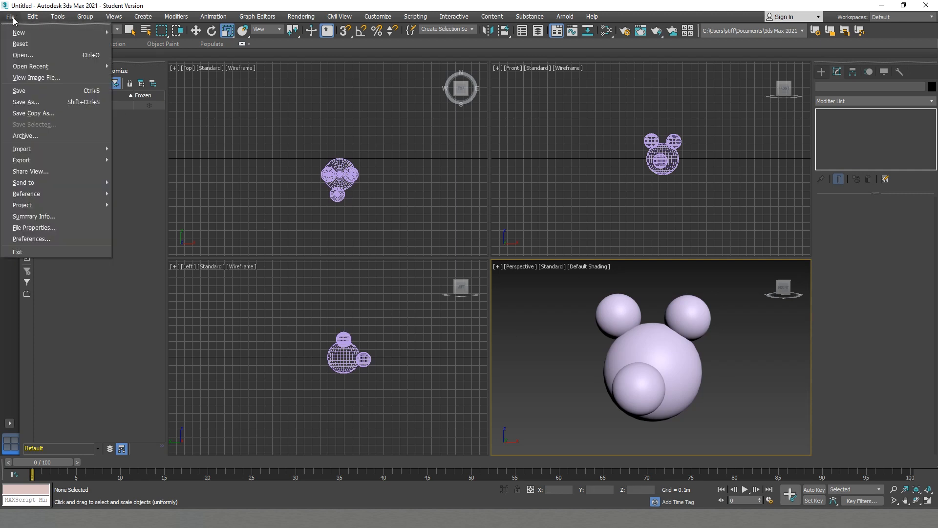